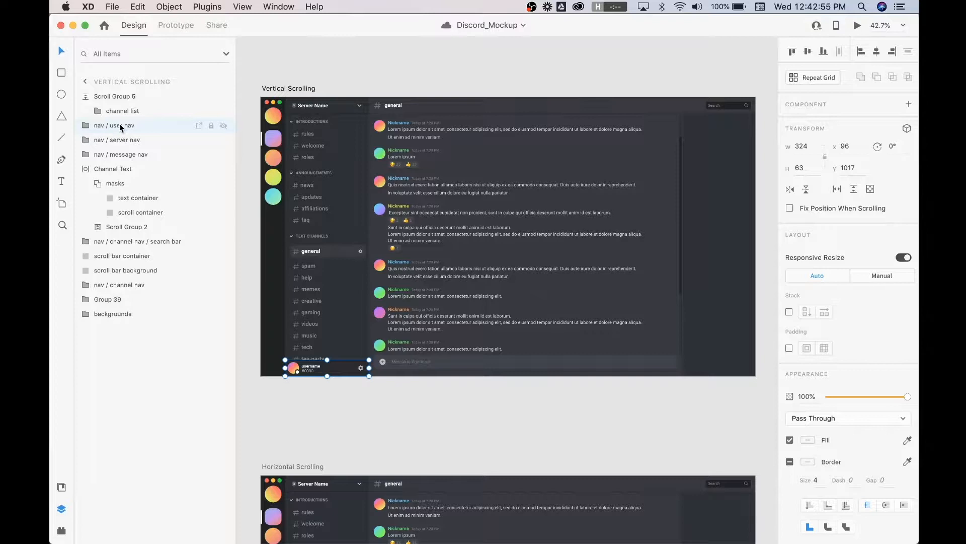
- Select Scroll Group 5, the channel list scroll group, in the Layers panel
left_click(123, 111)
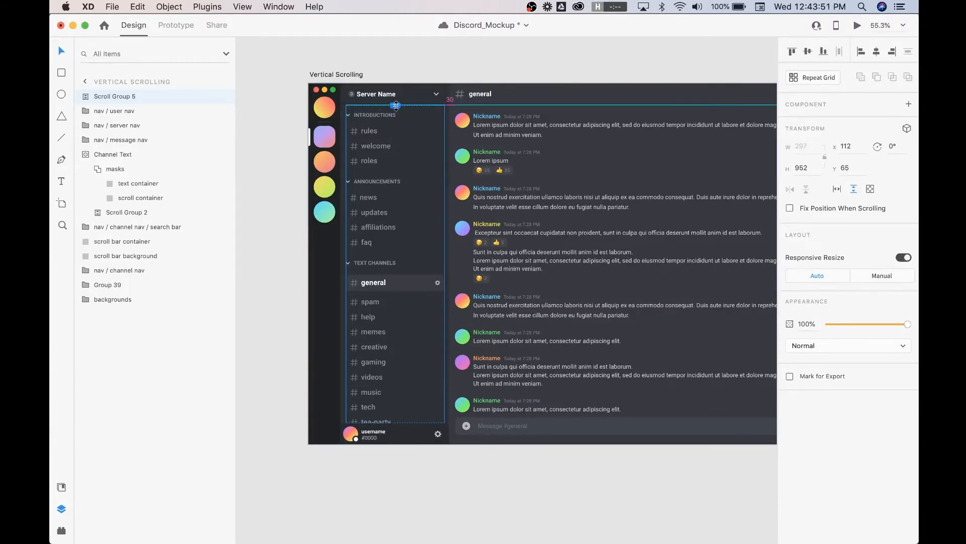
- Raise the channel list scroll group's top edge so it is 954 tall at Y 63
left_click(395, 93)
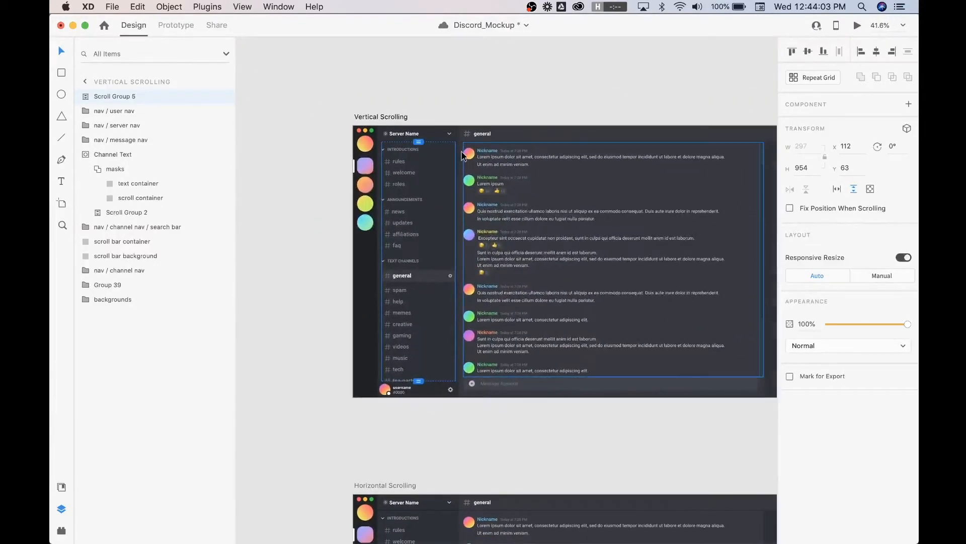
left_click(855, 26)
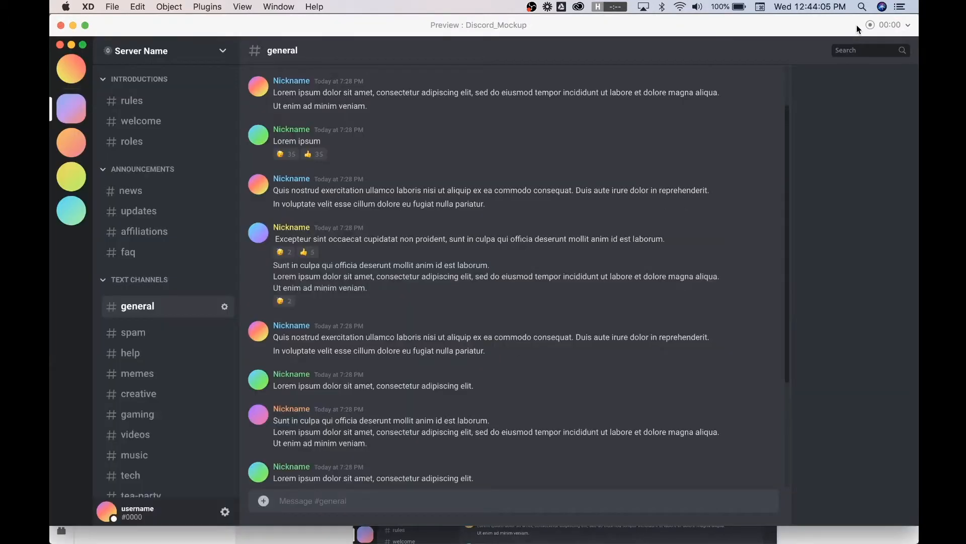
scroll("down", 3)
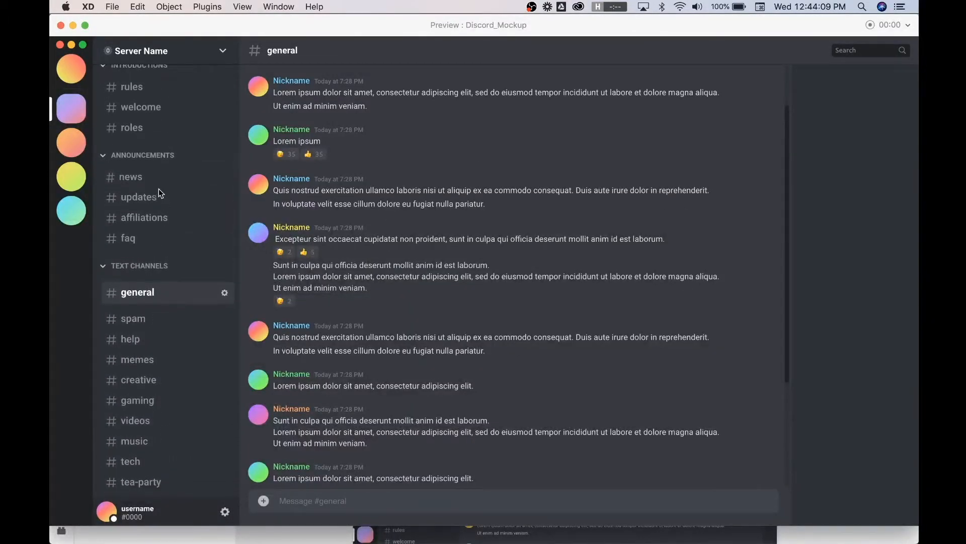
scroll("down", 3)
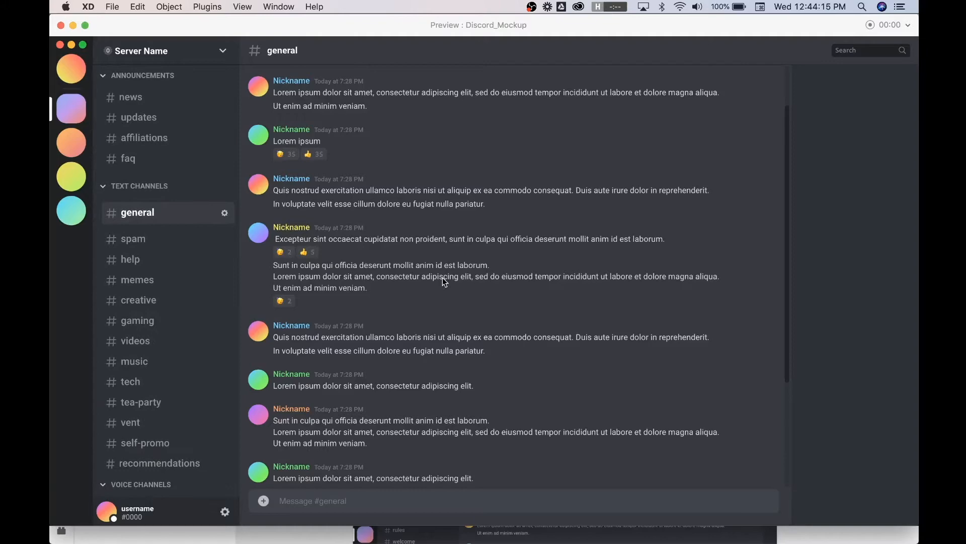
scroll("down", 3)
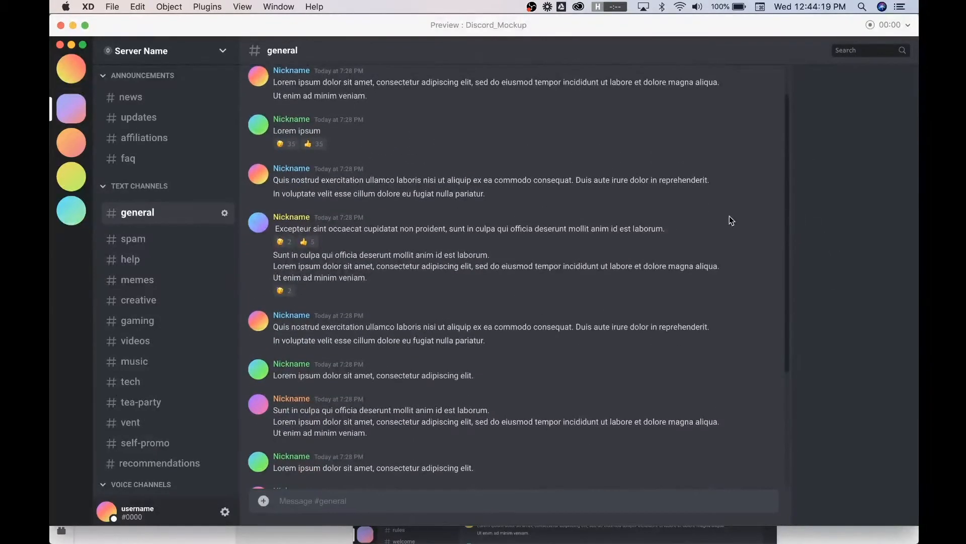
scroll("down", 3)
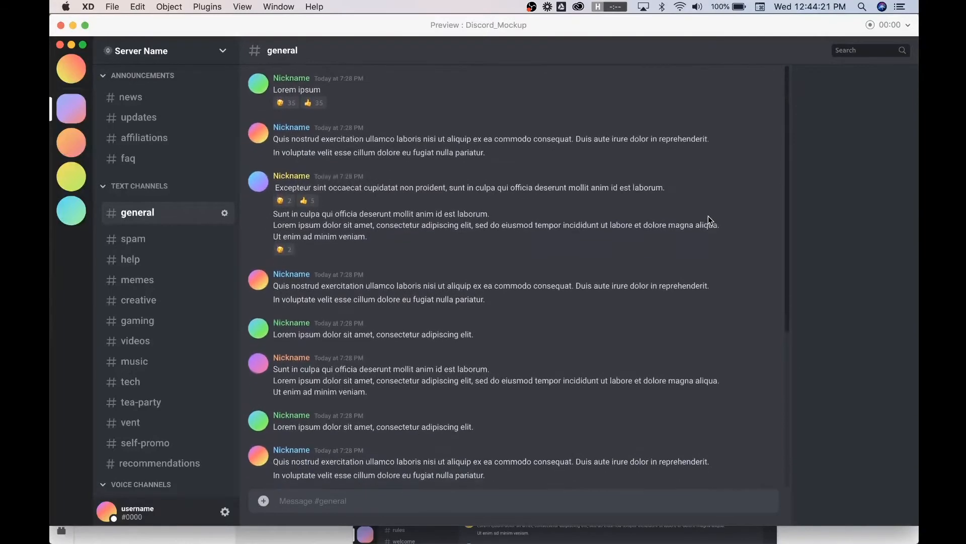
scroll("down", 3)
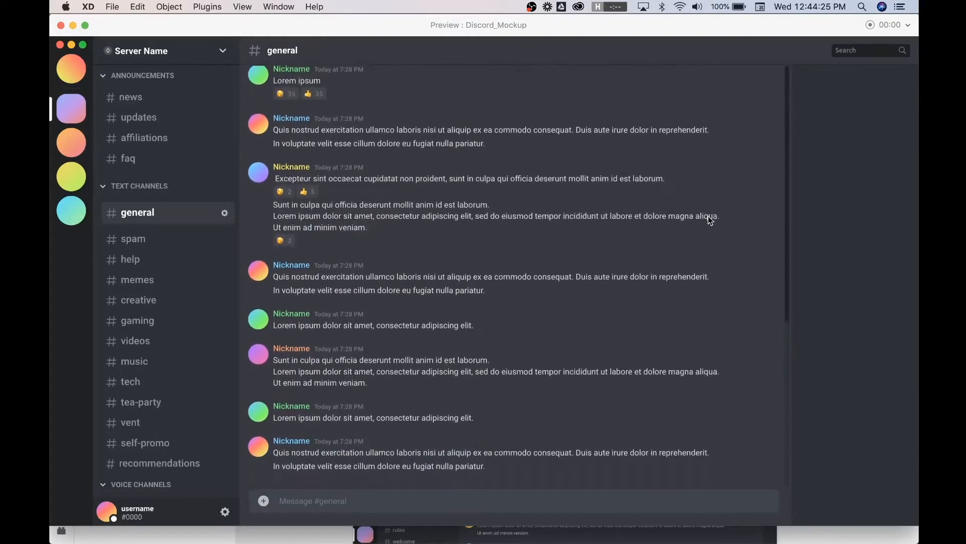
scroll("down", 3)
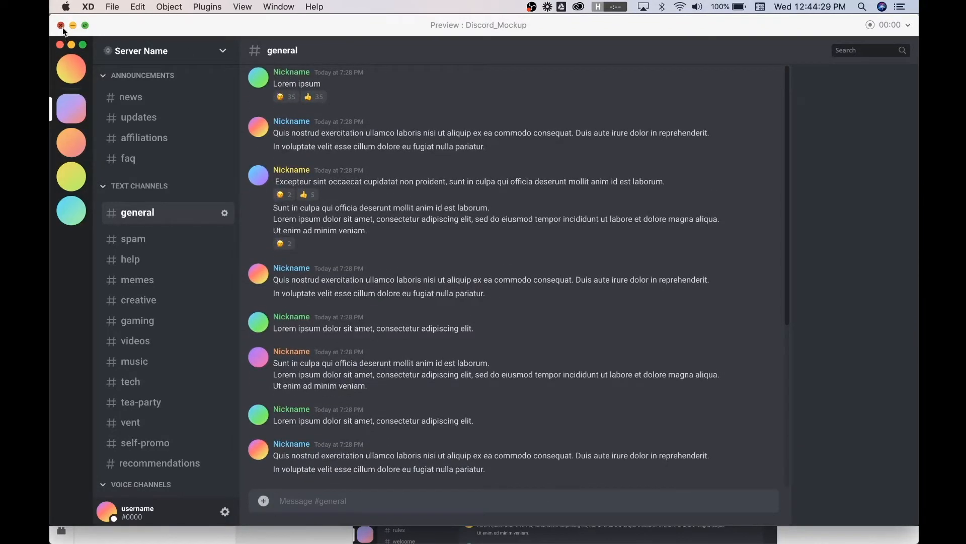
left_click(61, 26)
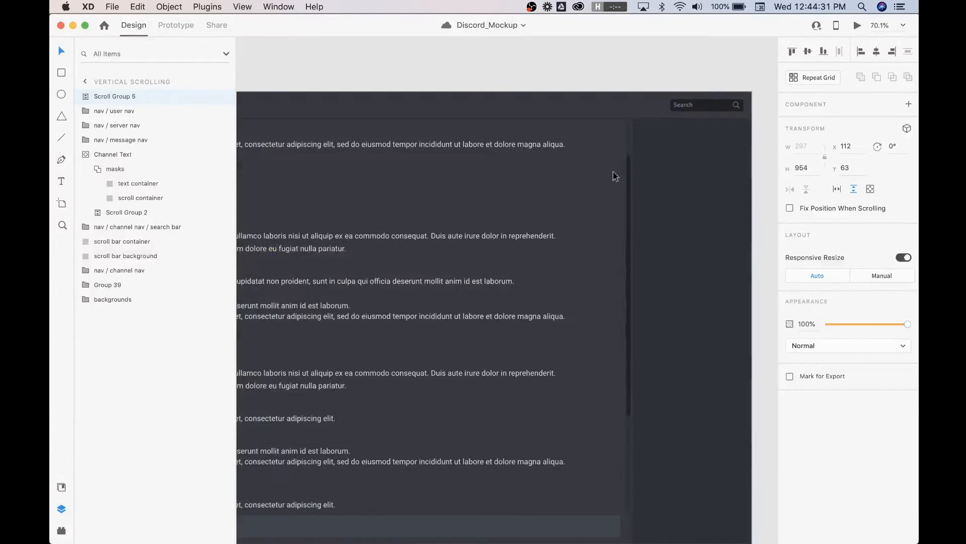
- Inspect Scroll Group 2 and expand its masks group for the message feed in Layers
left_click(114, 169)
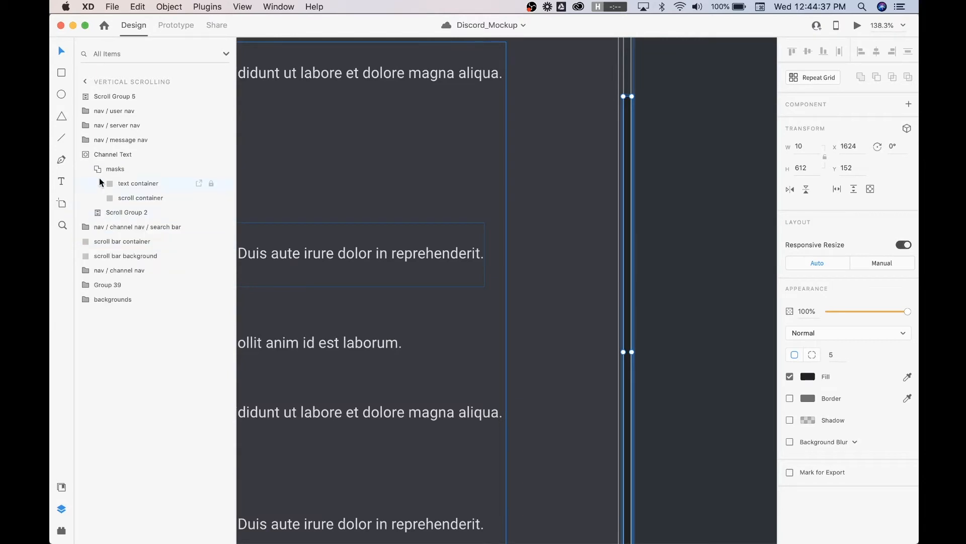
left_click(97, 169)
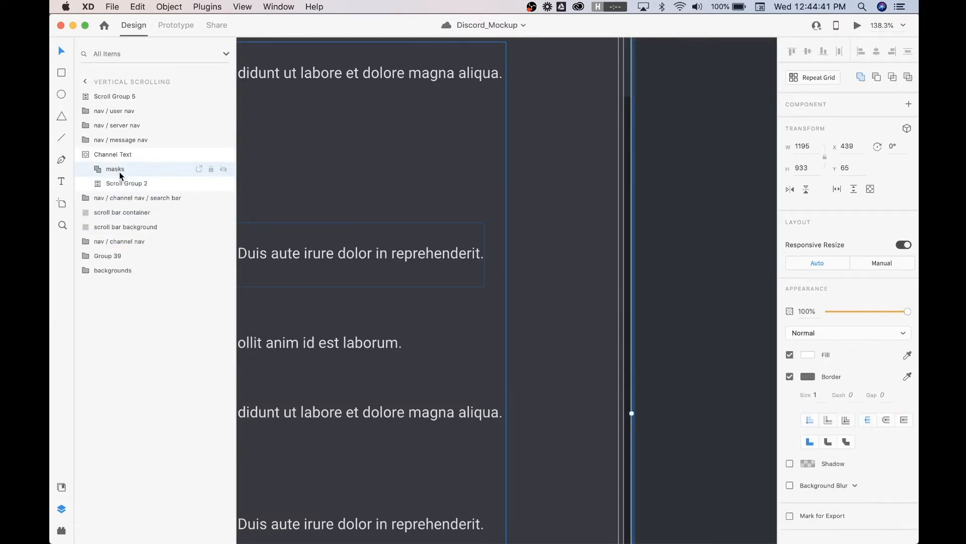
left_click(95, 169)
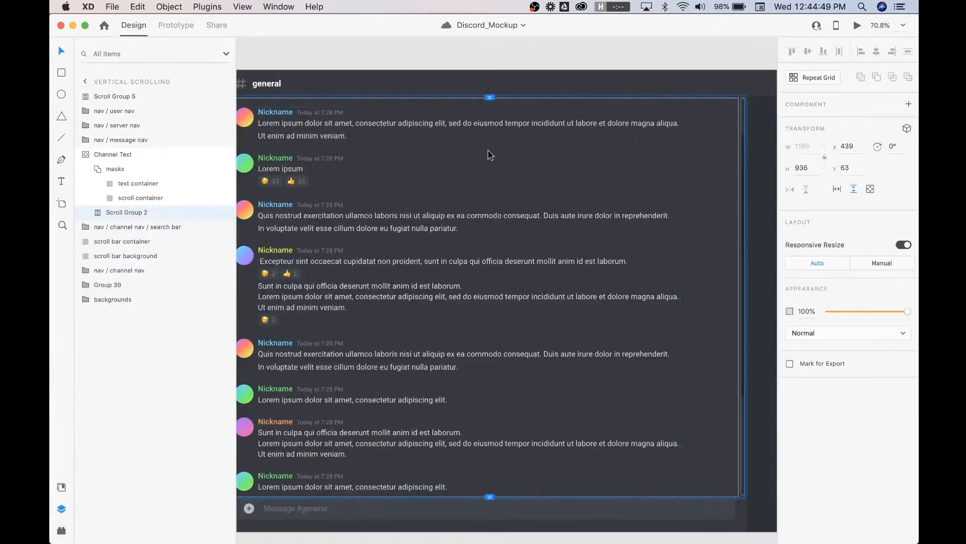
mouse_move(166, 176)
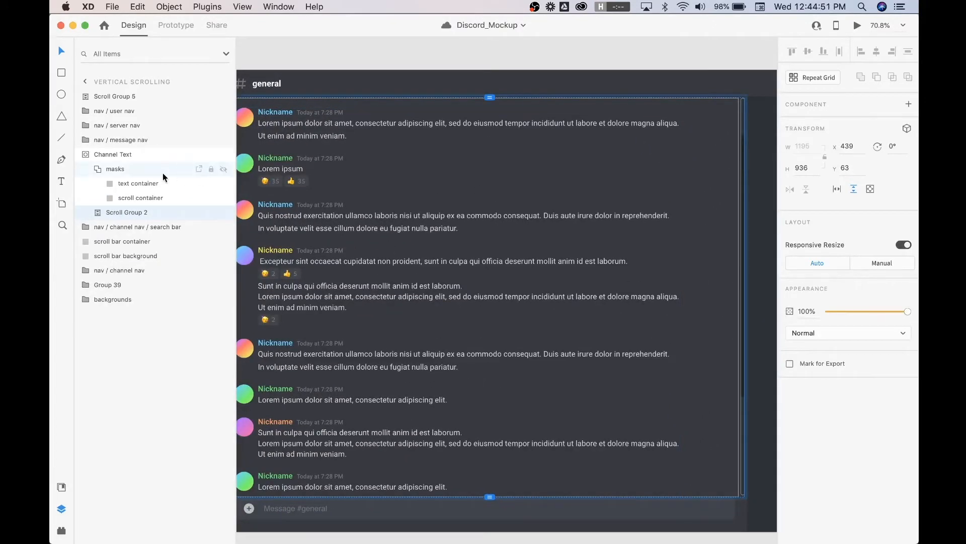
left_click(140, 197)
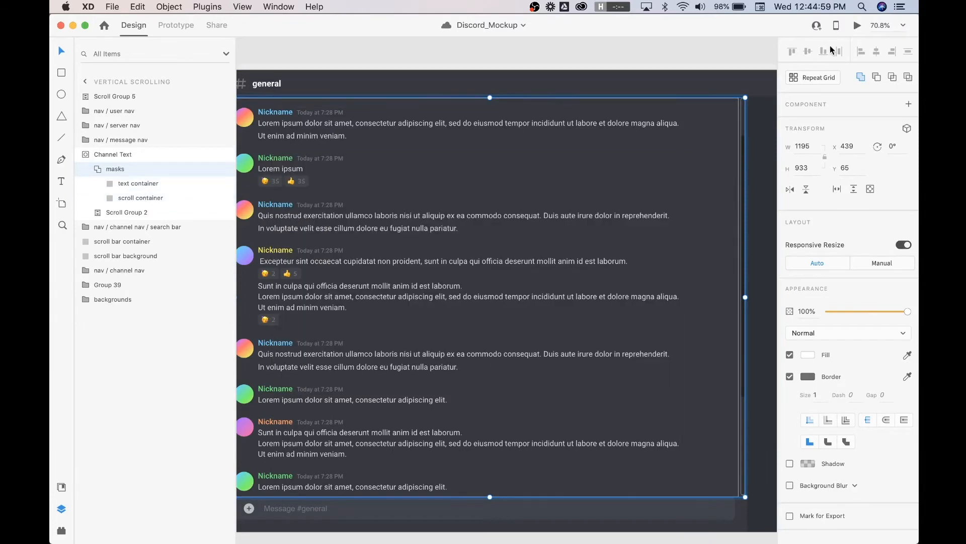
- Preview the mockup to confirm the message feed scrolls, then return to the design view
left_click(854, 25)
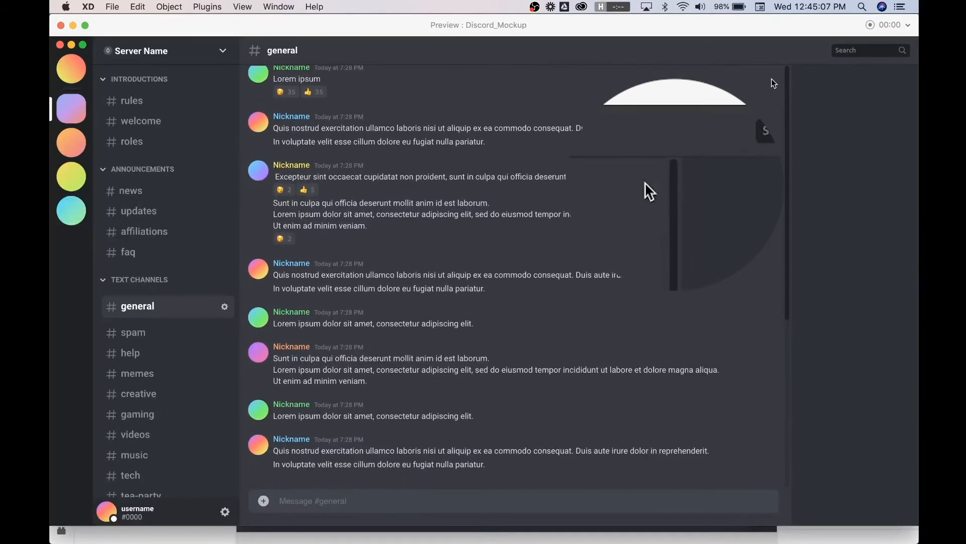
left_click(60, 24)
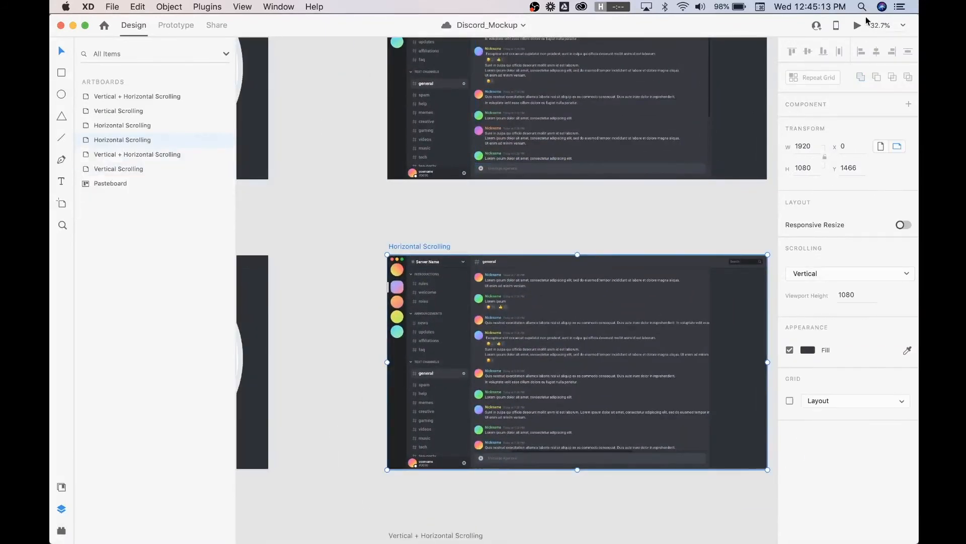
- Select the Vertical + Horizontal Scrolling artboard and launch its live preview
left_click(856, 25)
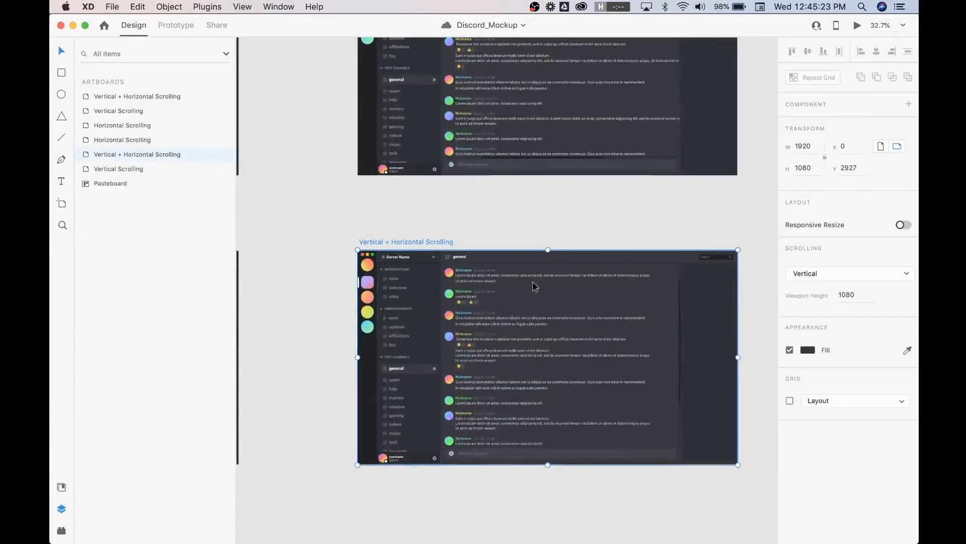
left_click(853, 24)
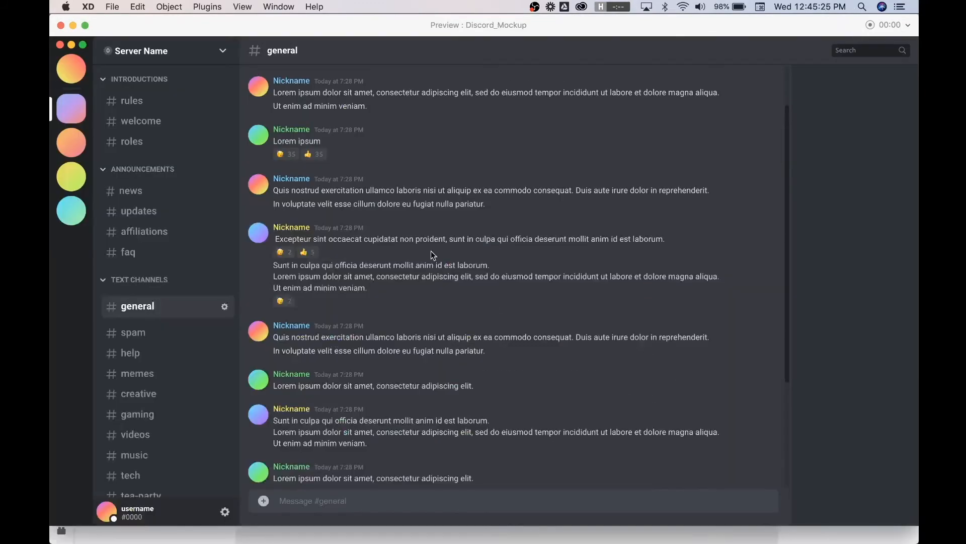
- Scroll the channel list down to the voice channels in preview, then return to the canvas
scroll("down", 3)
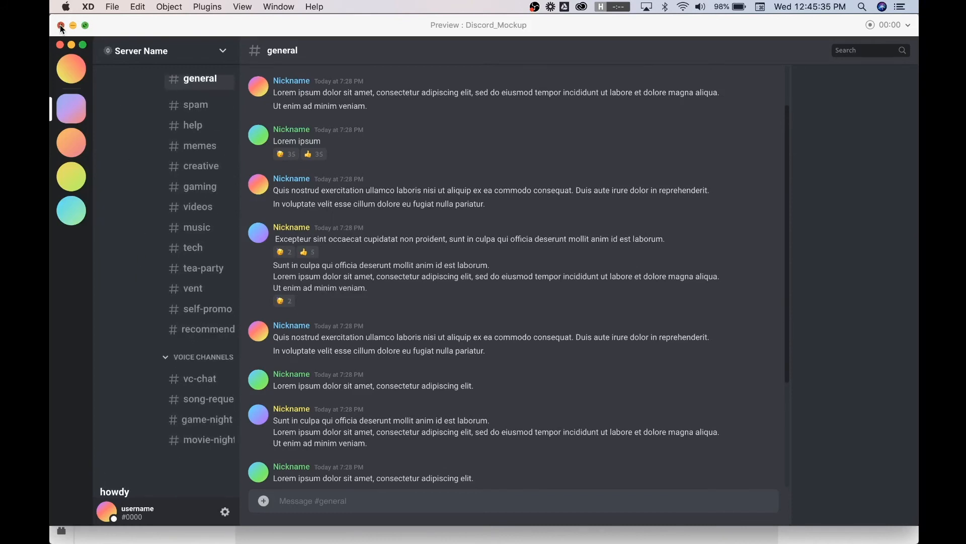
left_click(61, 26)
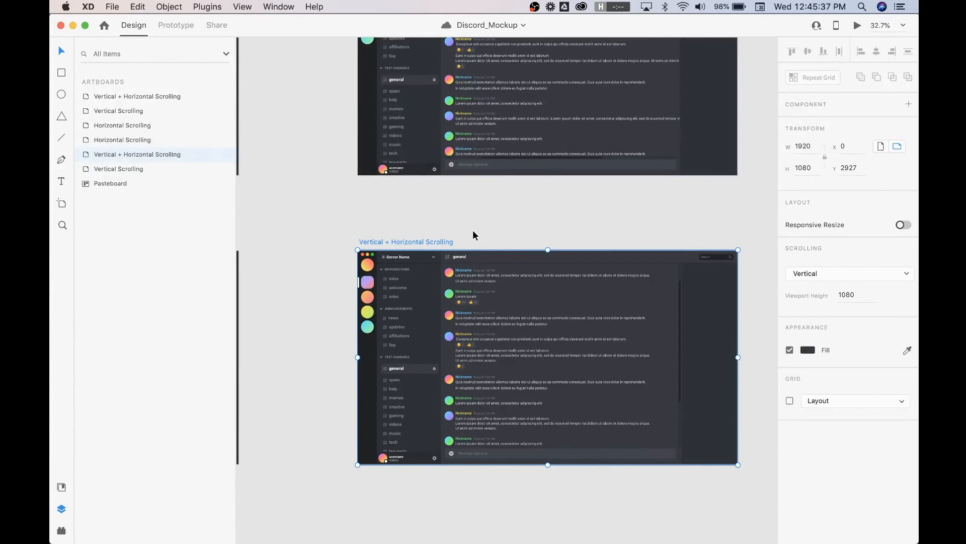